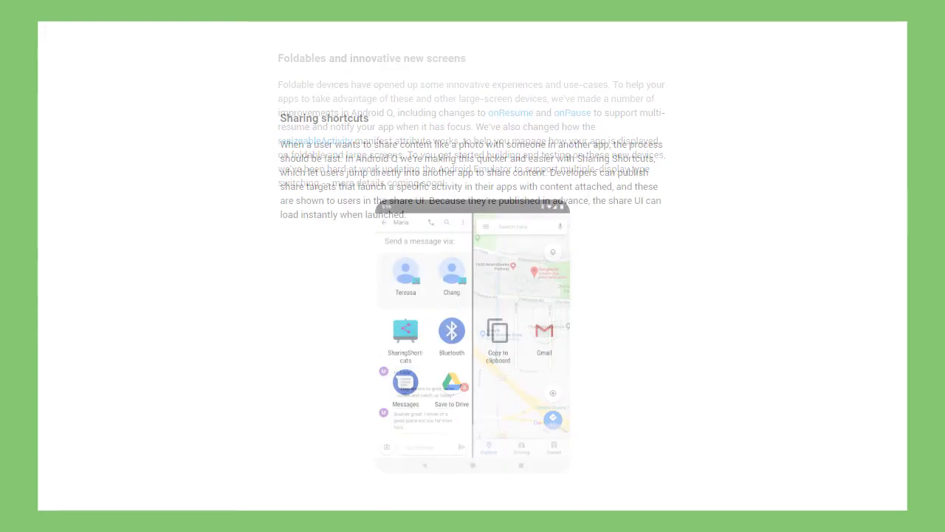
- Pull down the notification shade and enter Settings via the gear icon
scroll(down, 3)
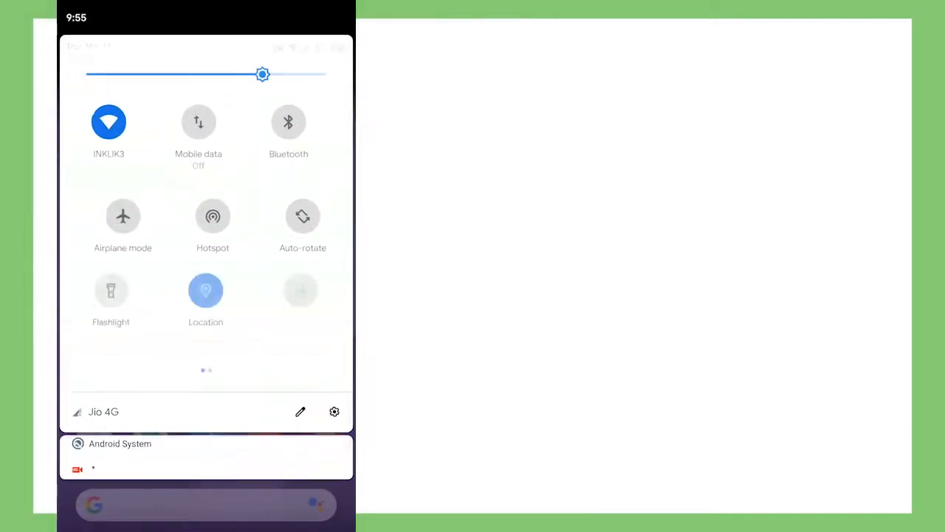
click(334, 411)
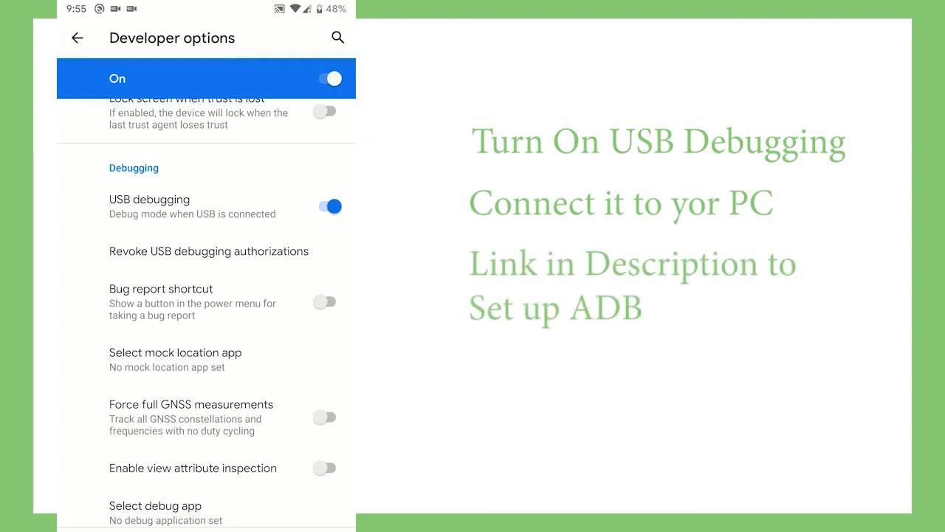
- Scroll Developer options down to the Debugging section with USB debugging on
scroll(down, 3)
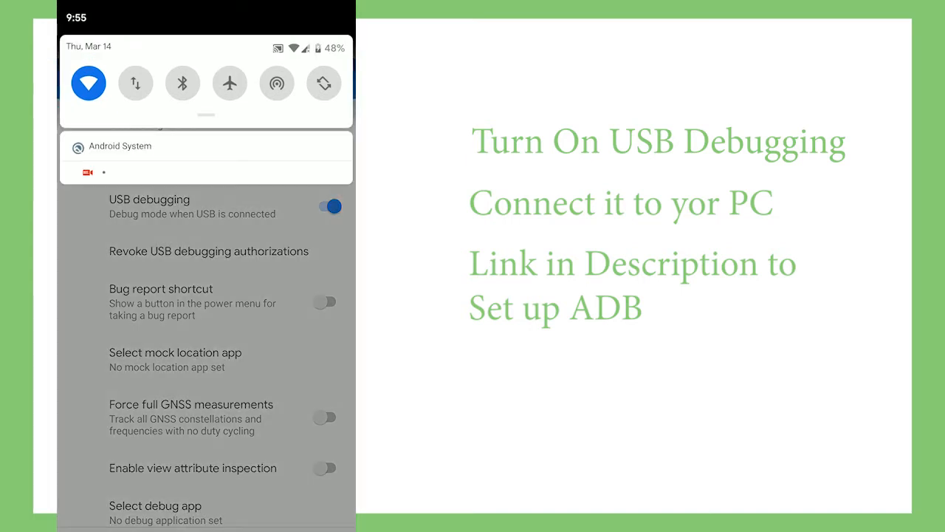